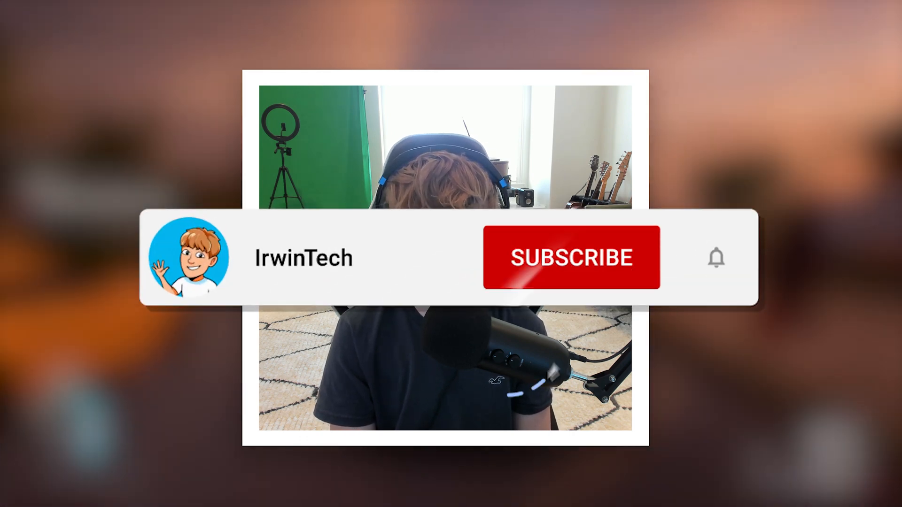
# Step: Find the octopus board row in the recovery image table and bring its model list into view
pyautogui.click(571, 257)
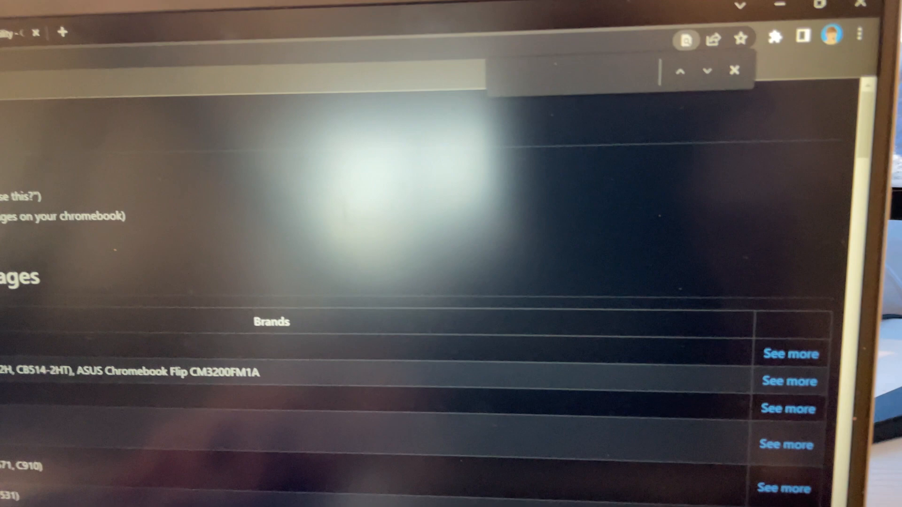
pyautogui.write('octopu')
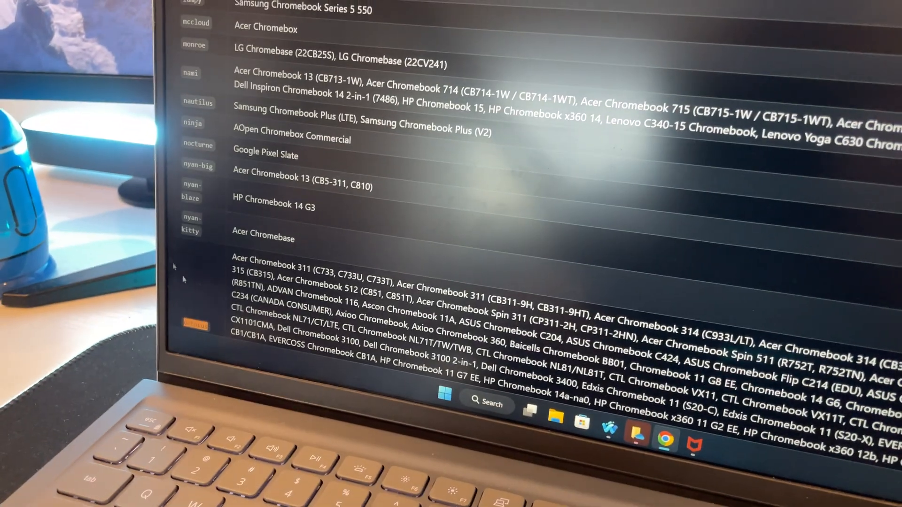
pyautogui.scroll(-3)
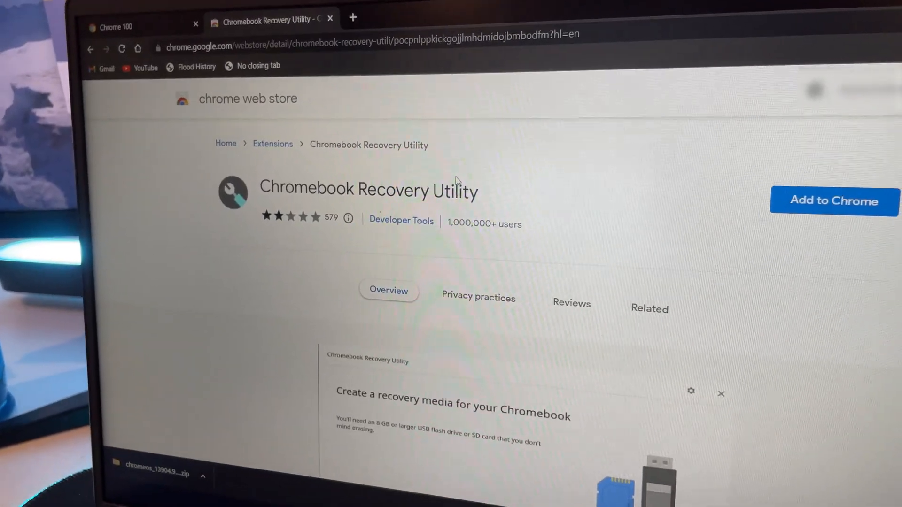
# Step: Add the Chromebook Recovery Utility extension to Chrome and confirm the install
pyautogui.click(834, 200)
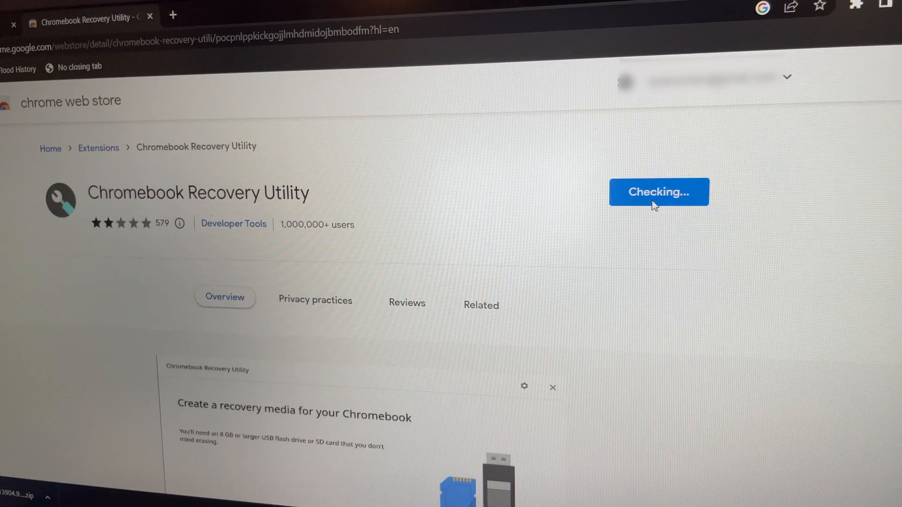
pyautogui.click(656, 192)
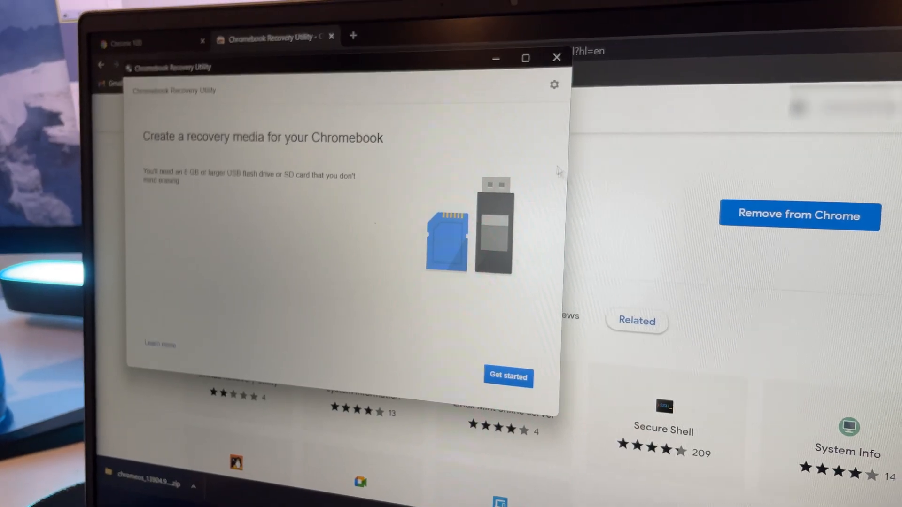
# Step: Load the local octopus recovery zip and continue with the 57.6 GB PNY USB drive as target
pyautogui.click(555, 85)
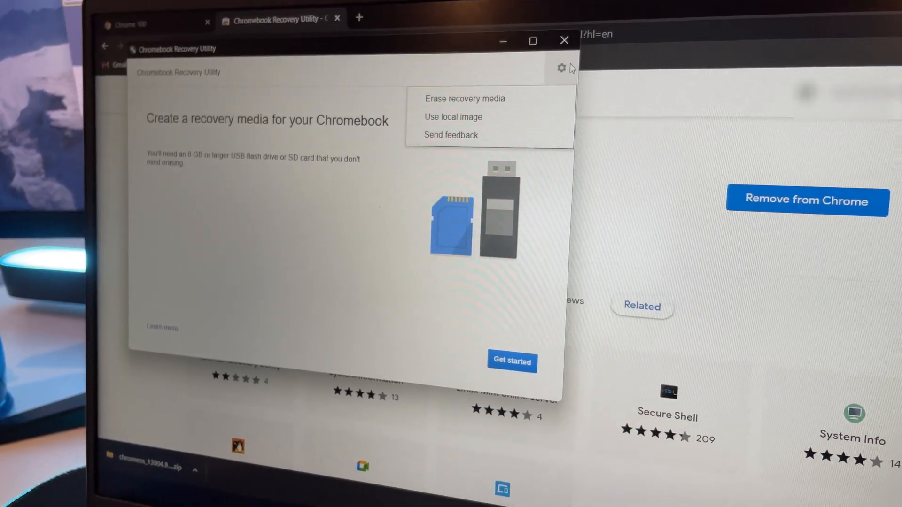
pyautogui.click(453, 116)
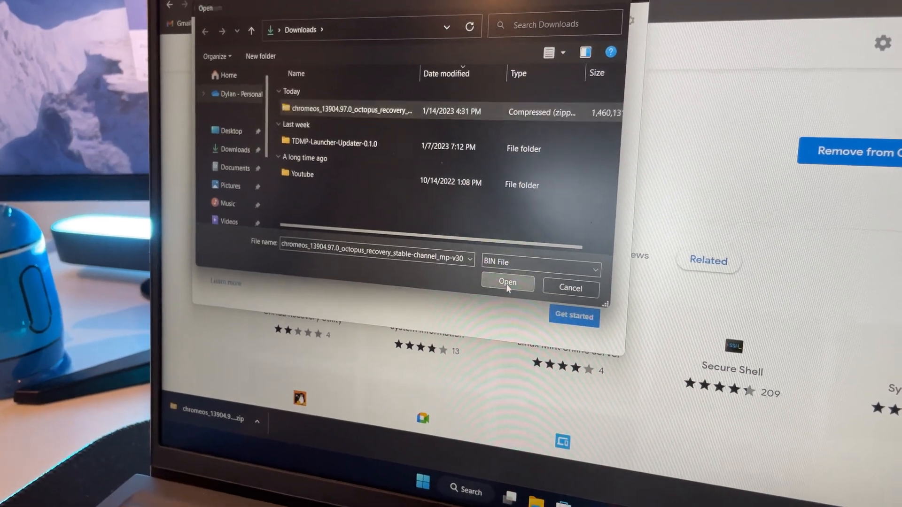
pyautogui.click(508, 282)
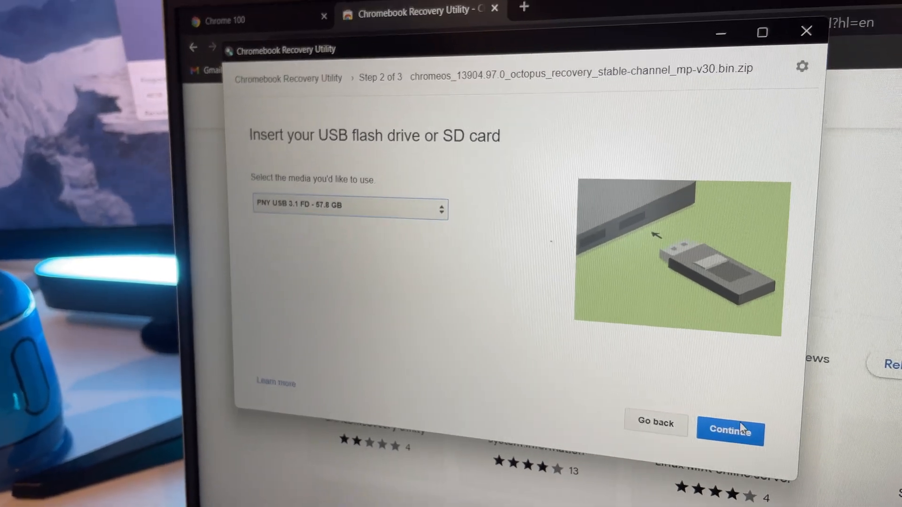
pyautogui.click(732, 430)
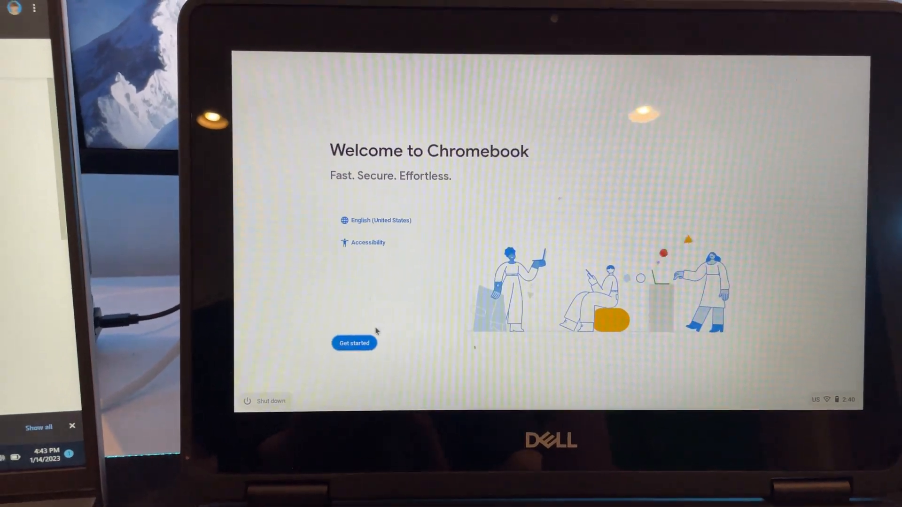
# Step: Get started on the Chromebook setup and accept Google's terms of service to reach sign-in
pyautogui.click(354, 343)
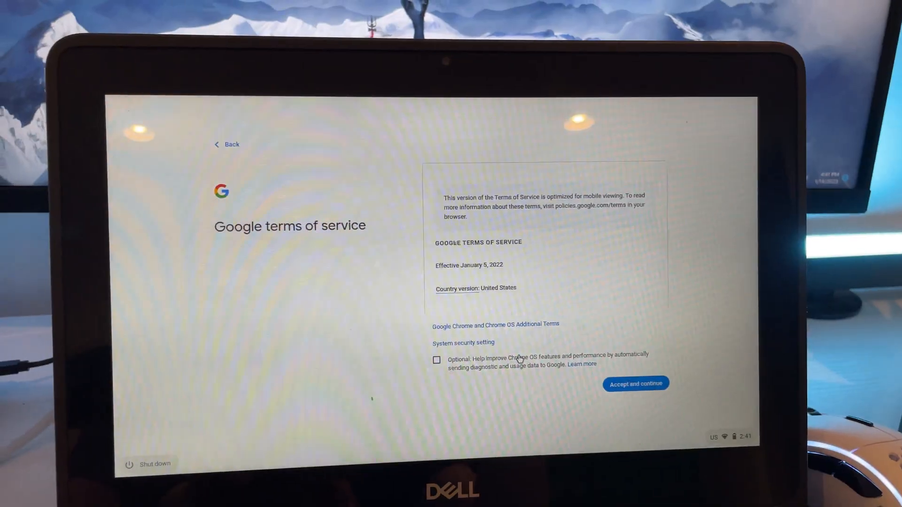
pyautogui.click(637, 384)
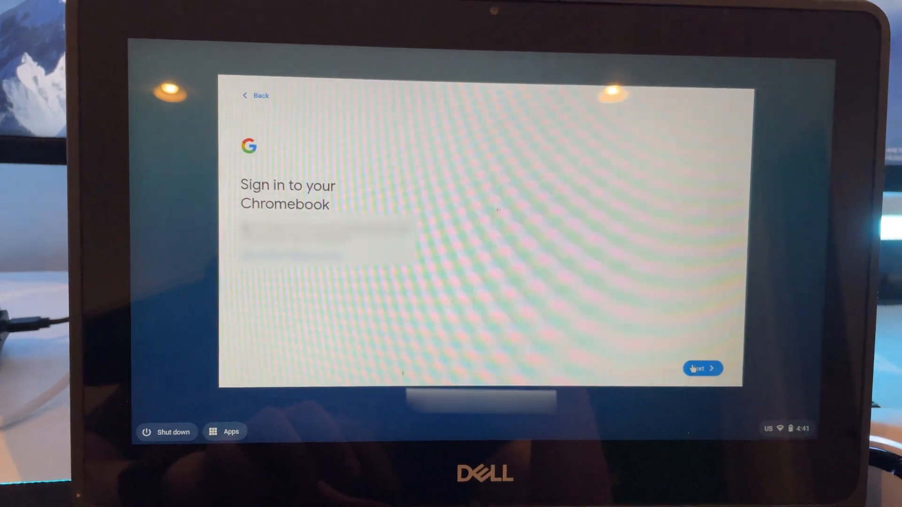